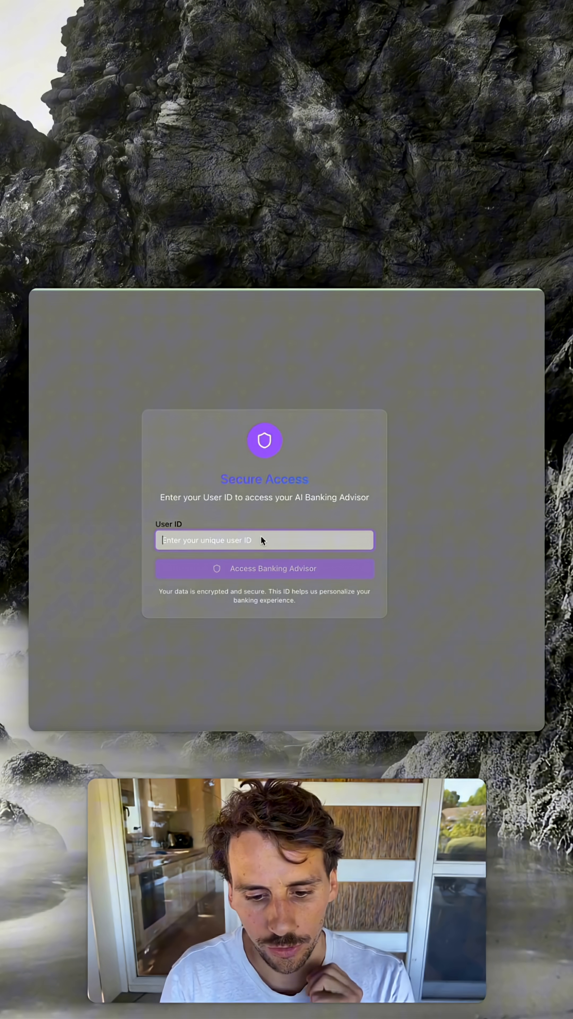
Step: Sign in as the suggested user ID user-001 and reach the advisor chat greeting
text(user-0)
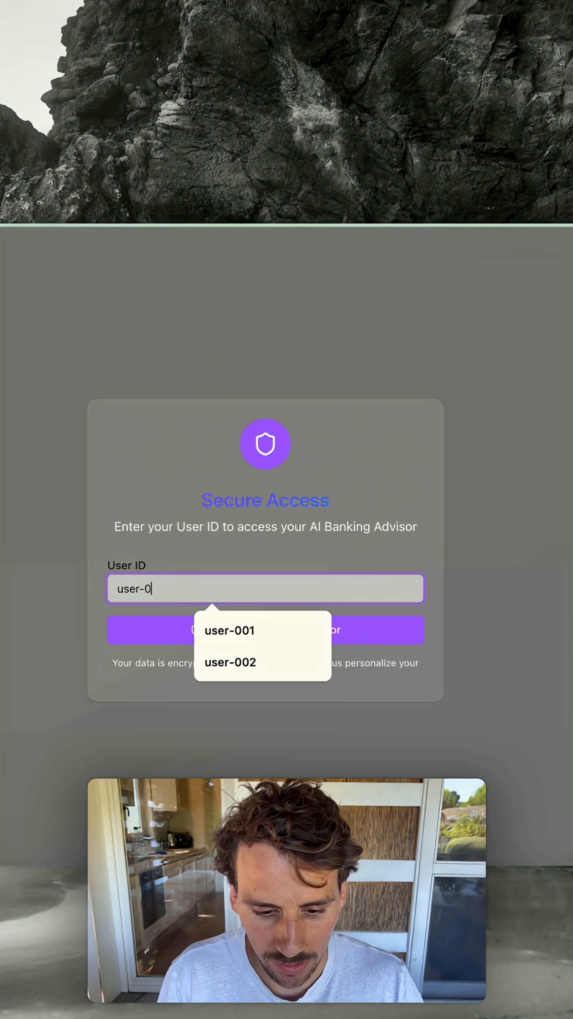
click(229, 630)
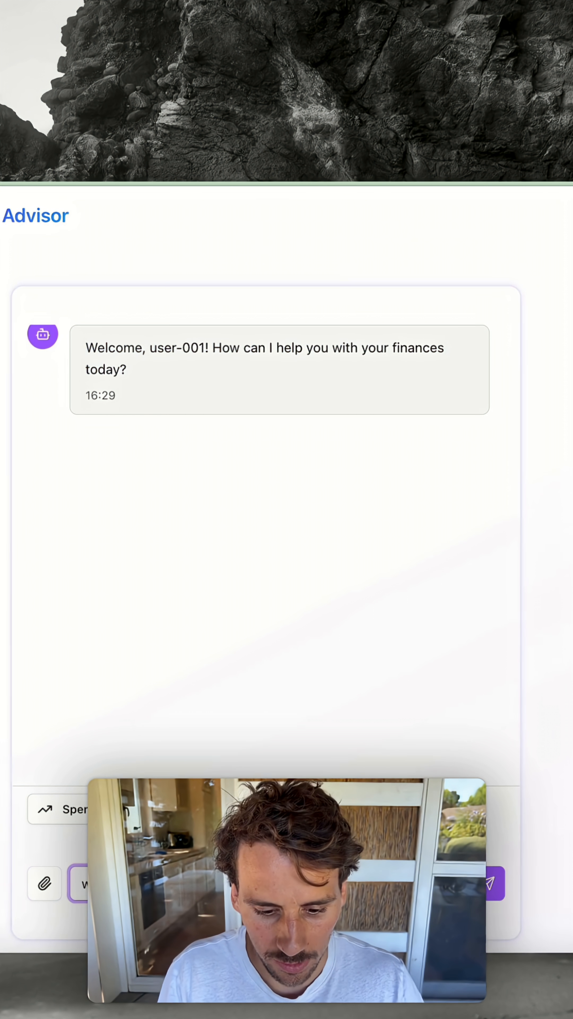
Step: Ask "what's my net worth?" and review the $21,000 summary with its six agent steps
click(493, 883)
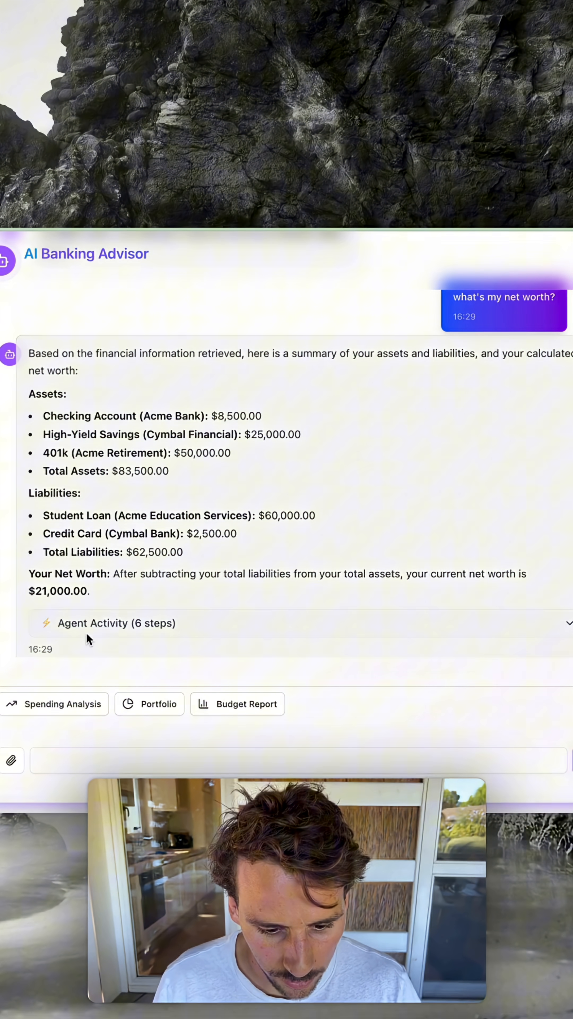
click(116, 622)
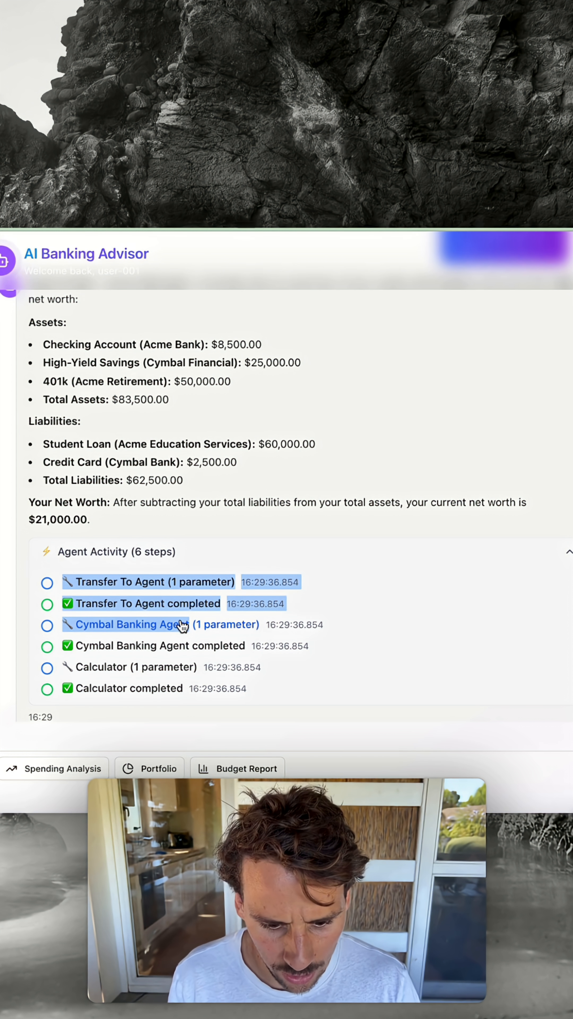
scroll(down, 3)
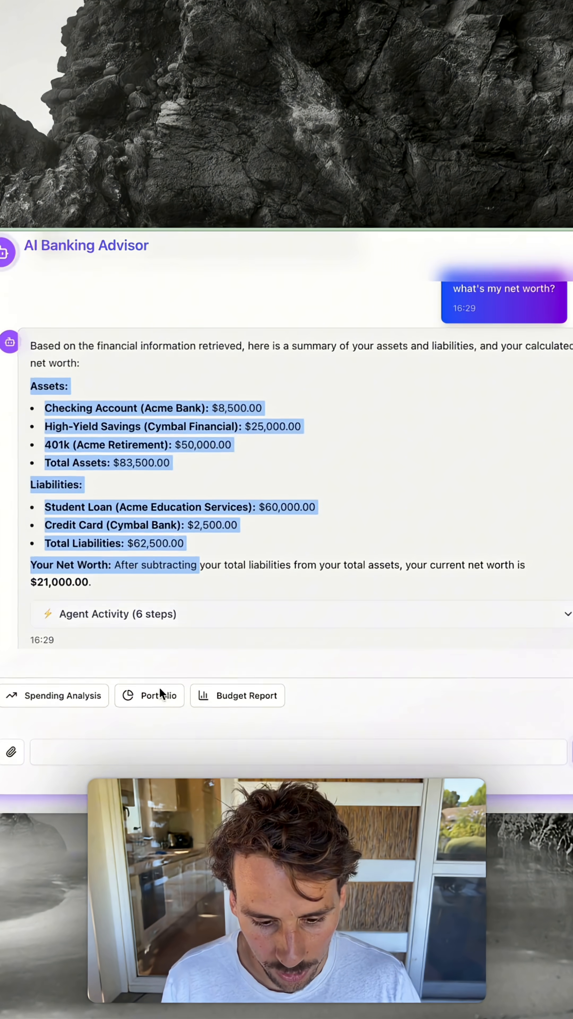
Step: Request the summary as a bar chart: assets $83,500, liabilities $62,500, net worth $21,000
text(help me d)
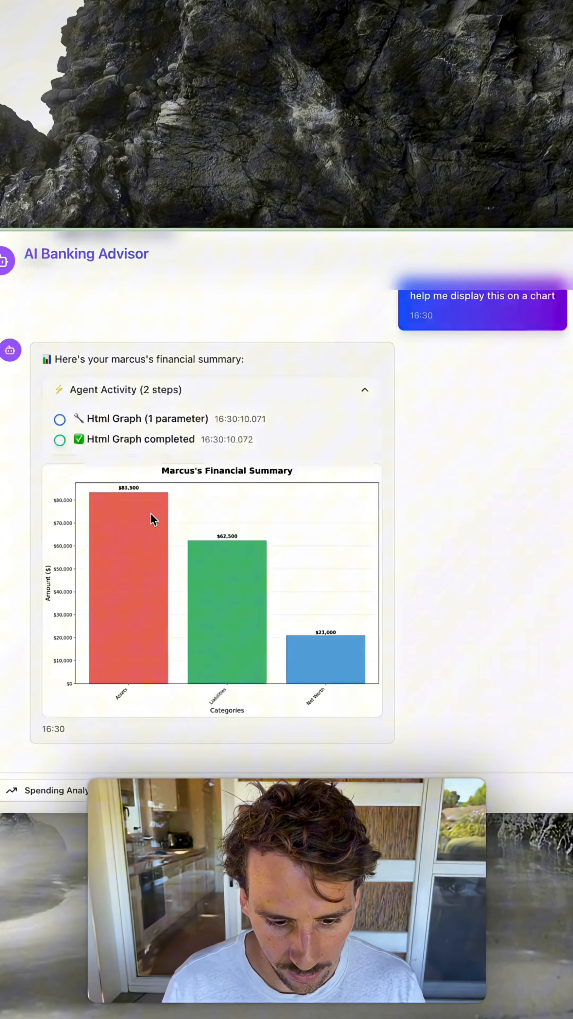
scroll(down, 3)
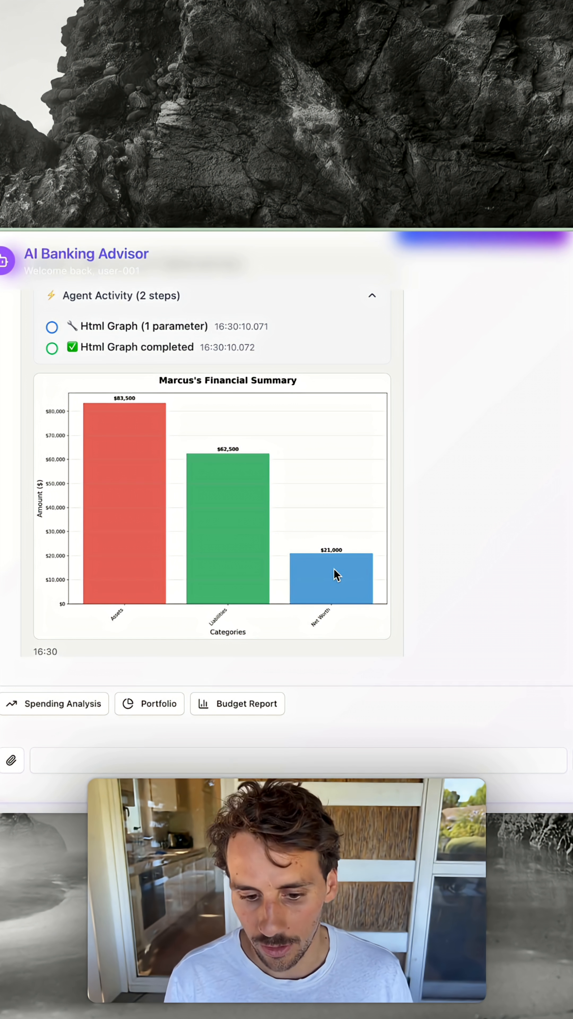
Step: Send "ok put my source of assets in a pie chart" and get the 401k/savings/checking breakdown
text(ok put my source of assets in a pie cha)
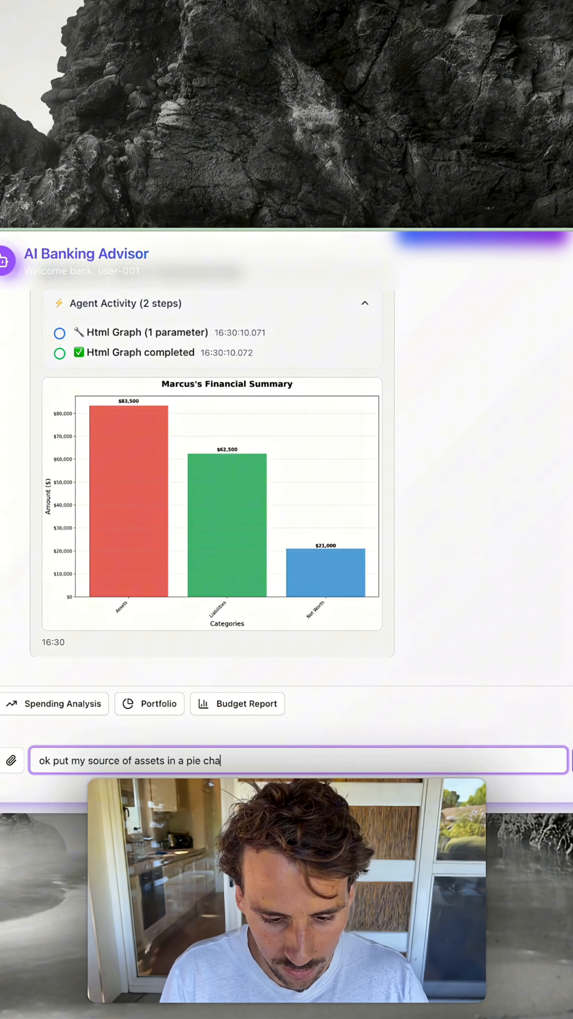
key(Enter)
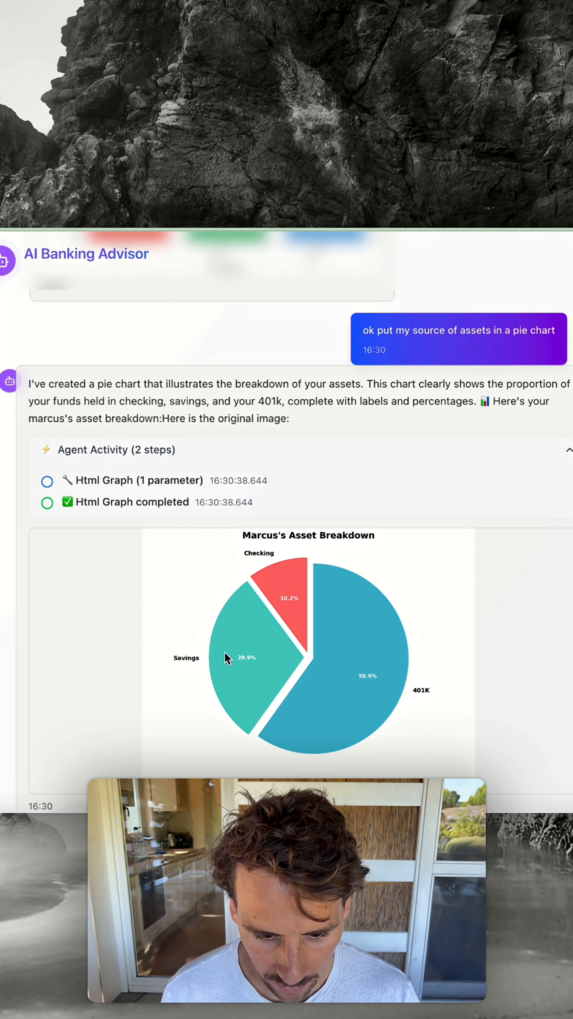
scroll(down, 3)
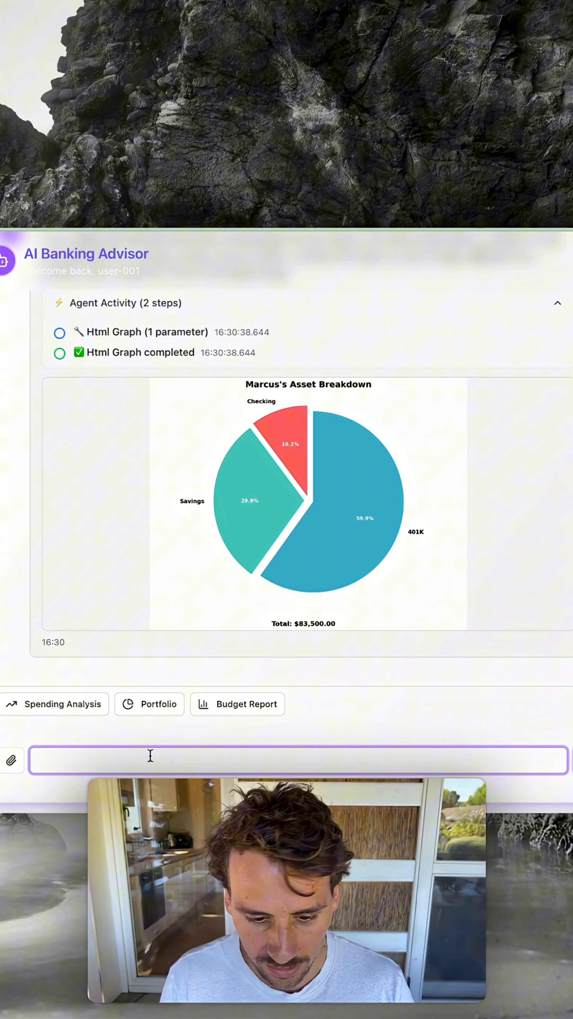
Step: Ask for a line chart of investing $10,000 at 10% return over 10 years
text(if i invest 10k at 1)
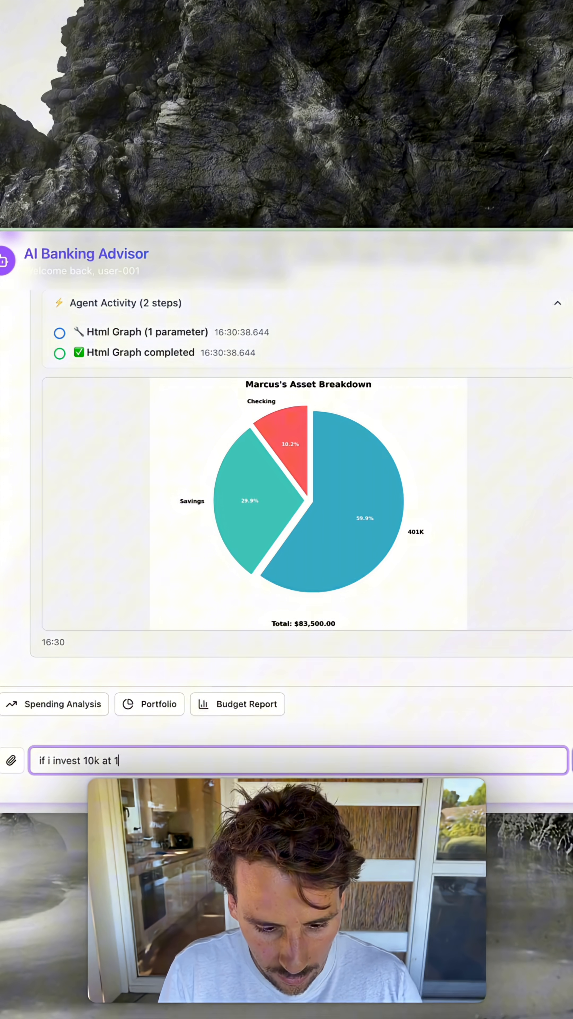
text(0% retur)
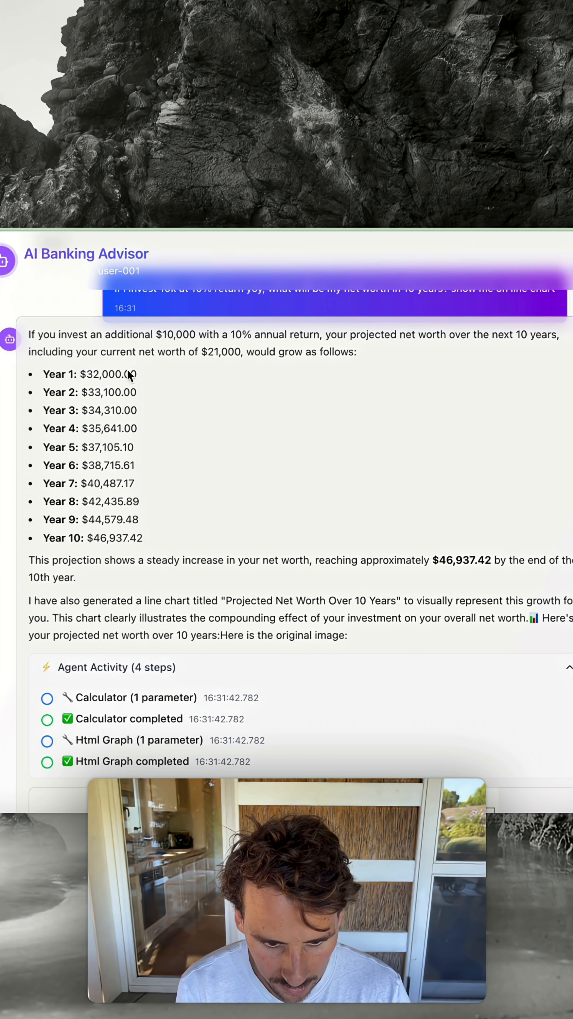
drag(130, 373, 162, 538)
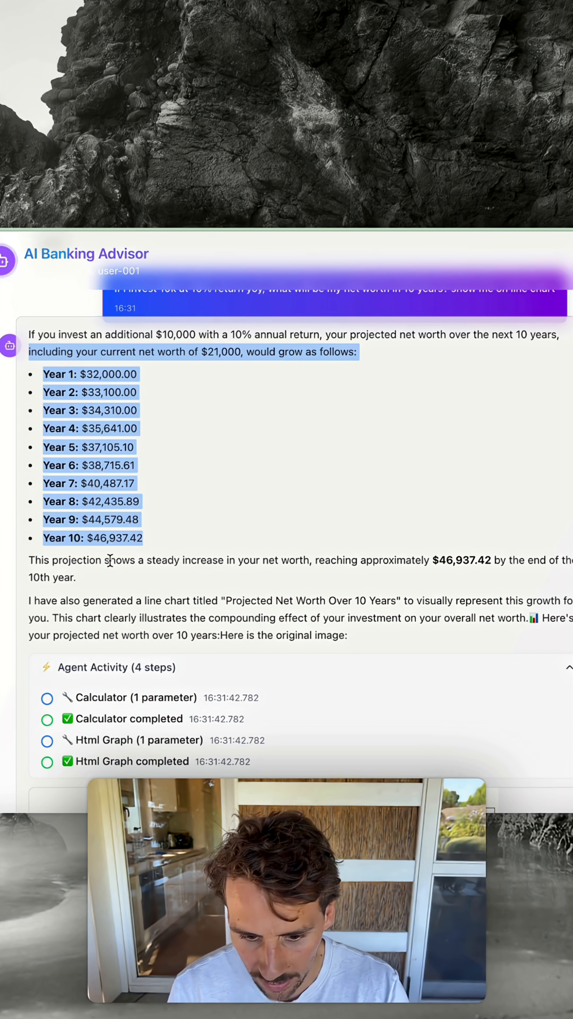
scroll(down, 3)
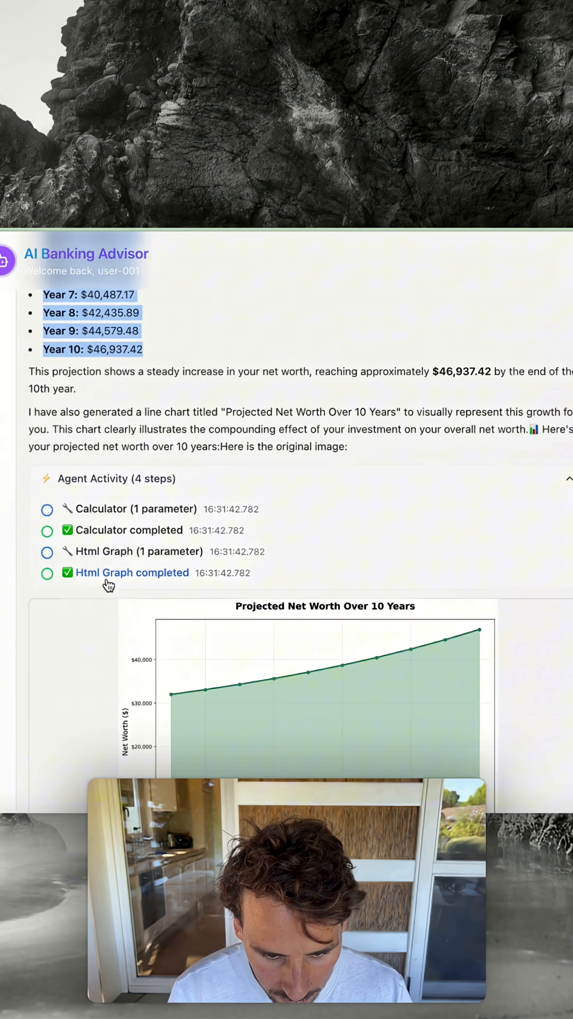
scroll(down, 3)
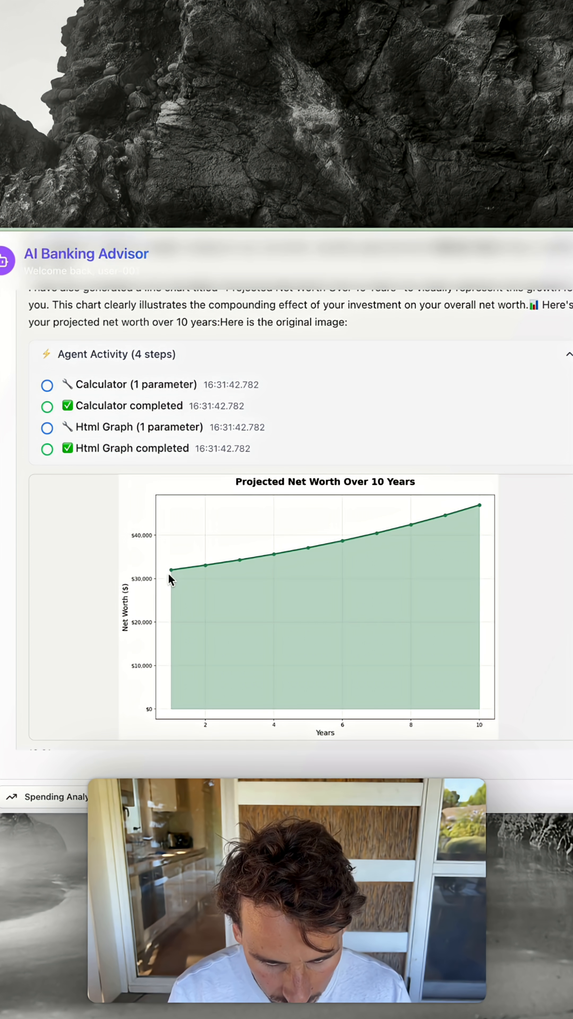